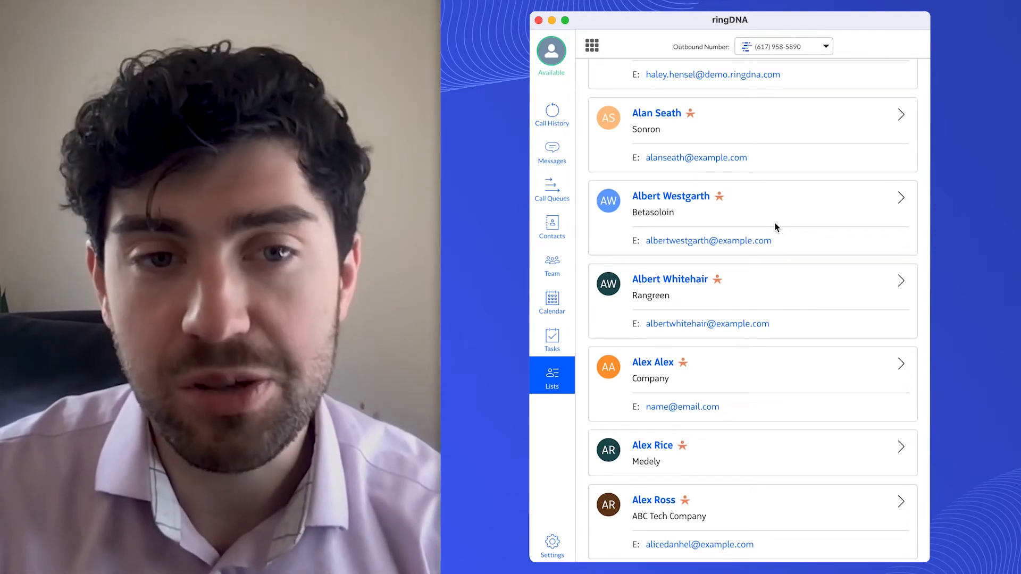
mouse_move(661, 261)
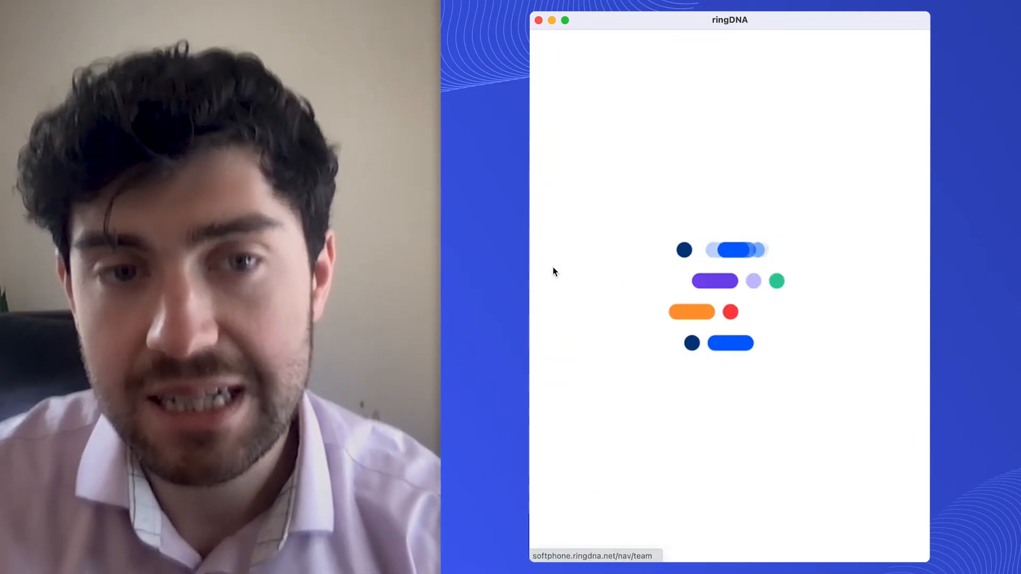
- Show the Team overview listing teammates with their last call and status
click(551, 261)
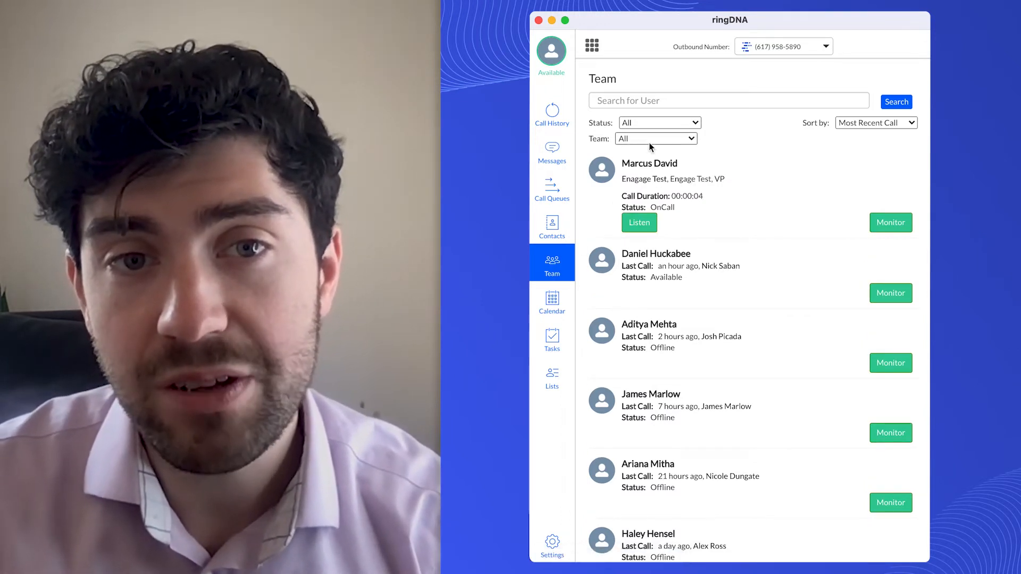
- Filter the team list to SDR Team while leaving the status filter on All
click(656, 138)
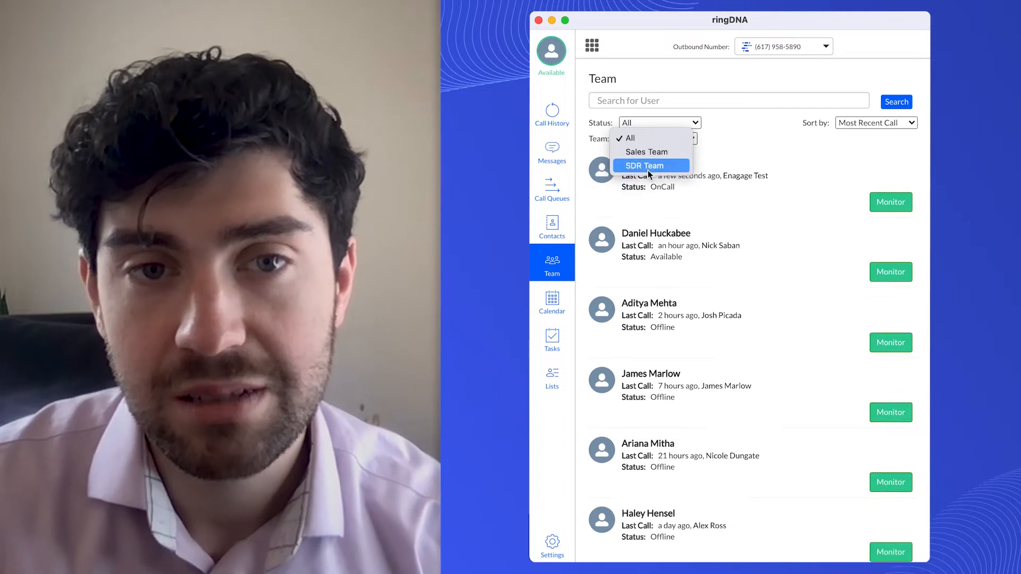
click(650, 166)
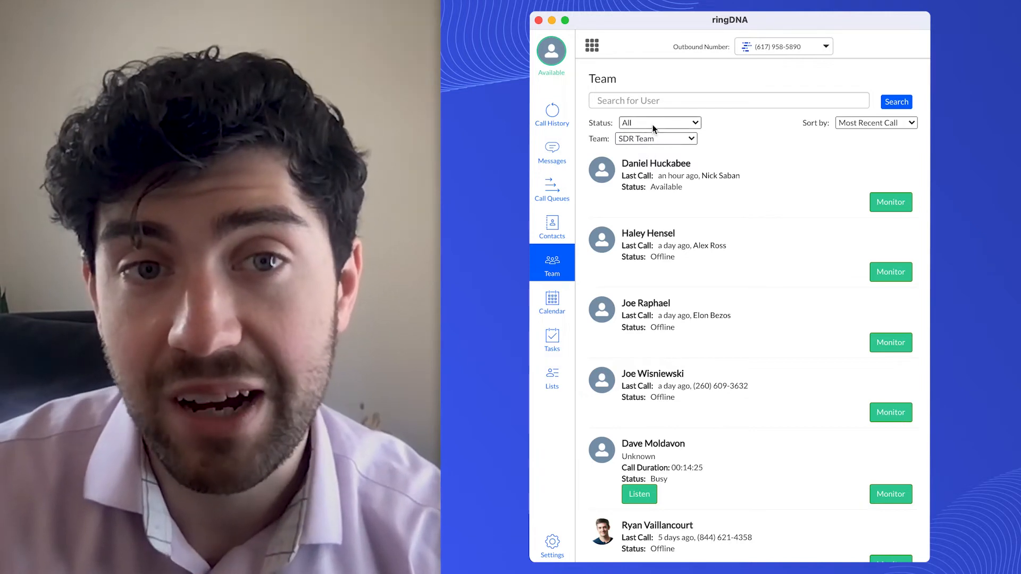
click(658, 122)
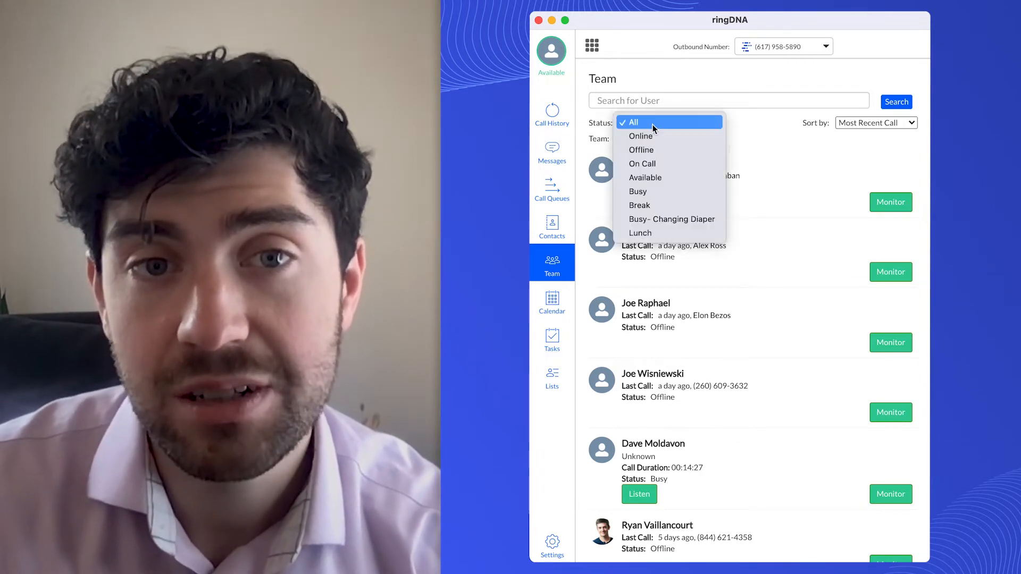
mouse_move(648, 136)
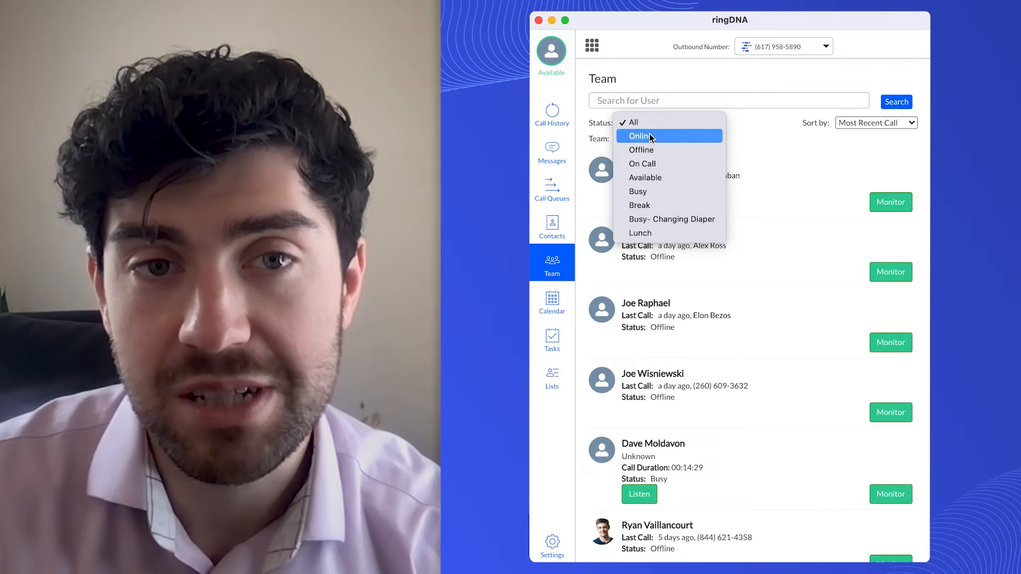
click(629, 121)
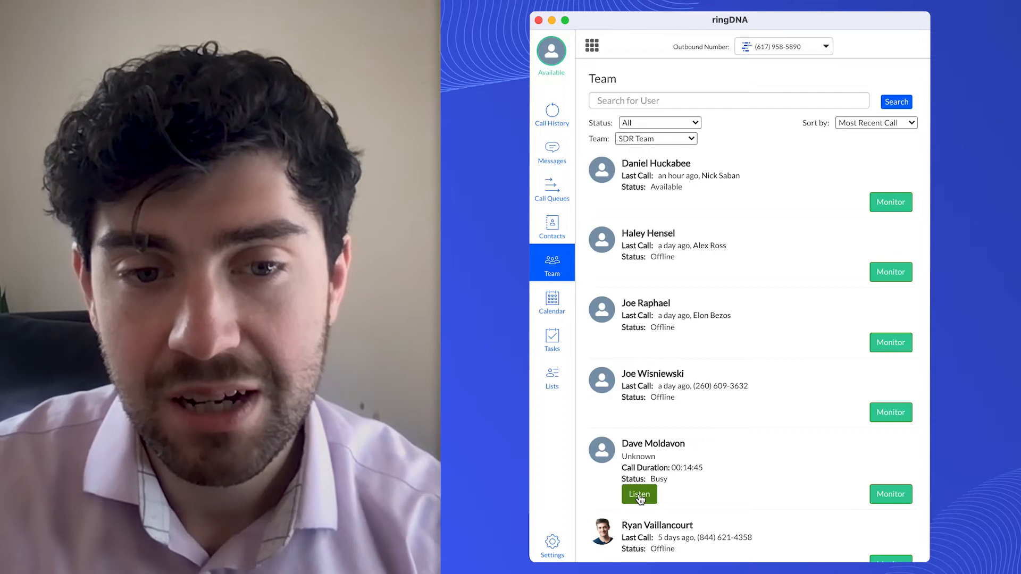
mouse_move(639, 494)
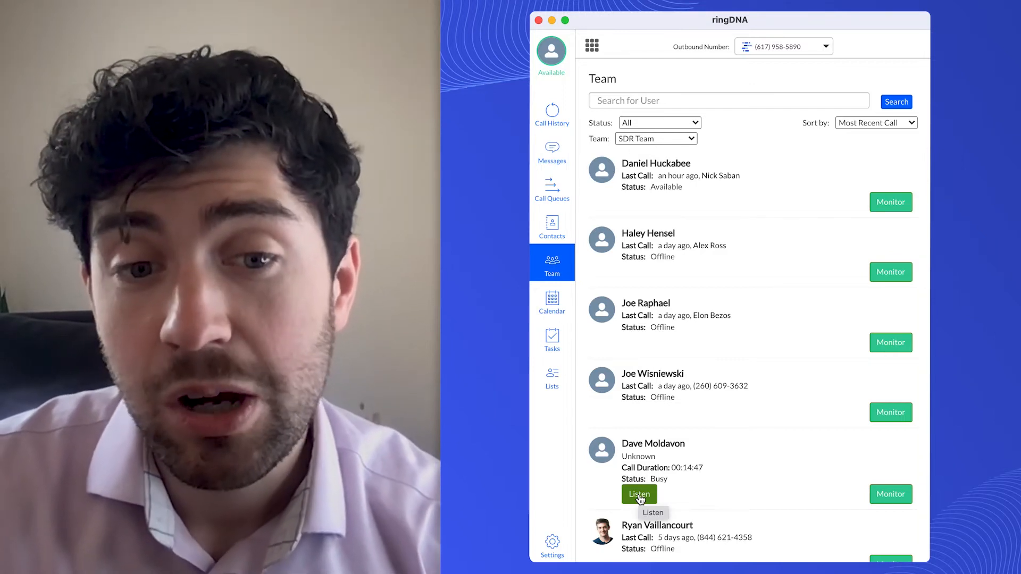
- Listen in on the busy user's live call, briefly unmuting and then muting again
click(639, 494)
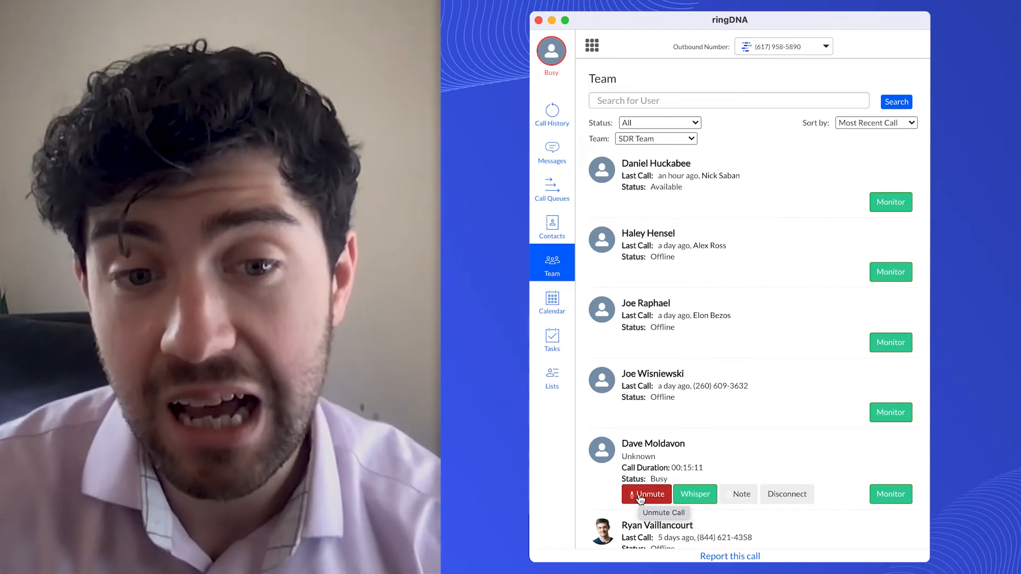
click(645, 493)
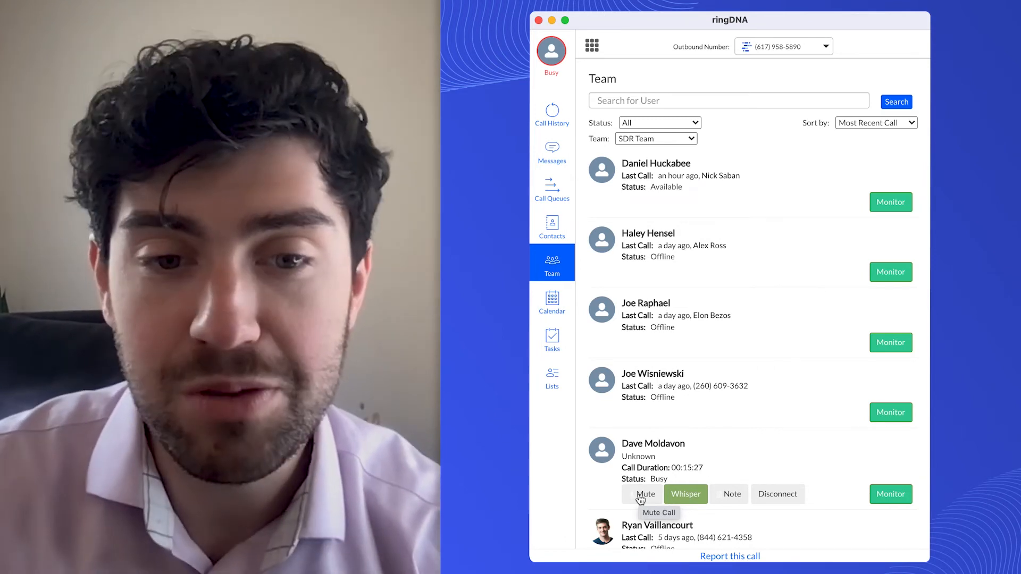
click(645, 494)
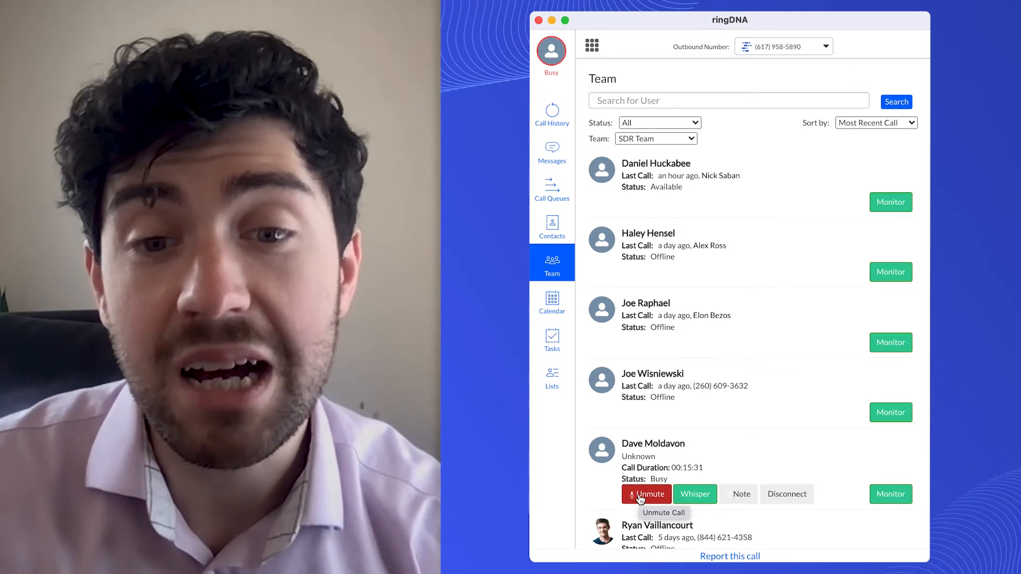
mouse_move(787, 502)
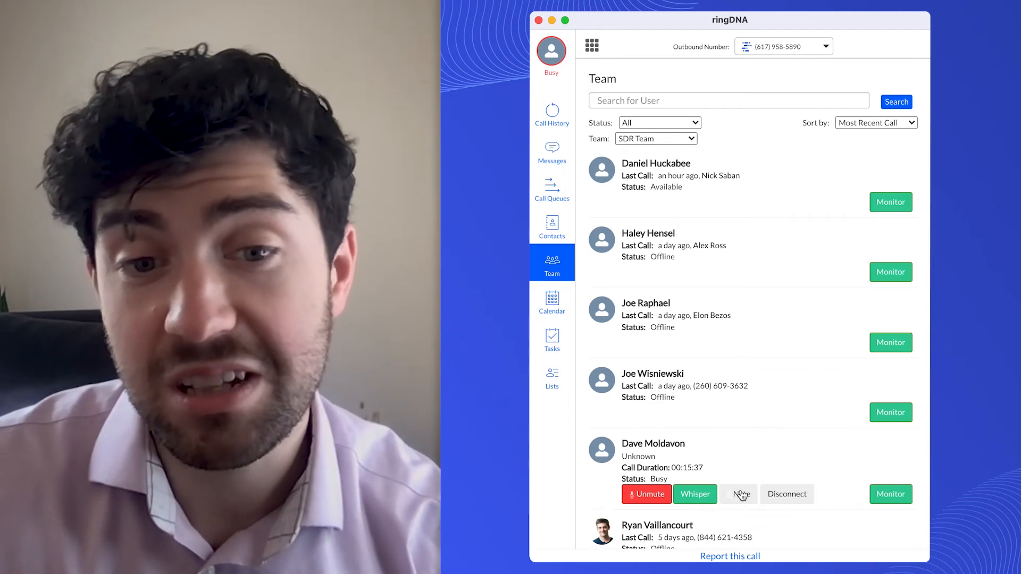
- Save a supervisor note 'You did a great job' for the monitored call
click(738, 494)
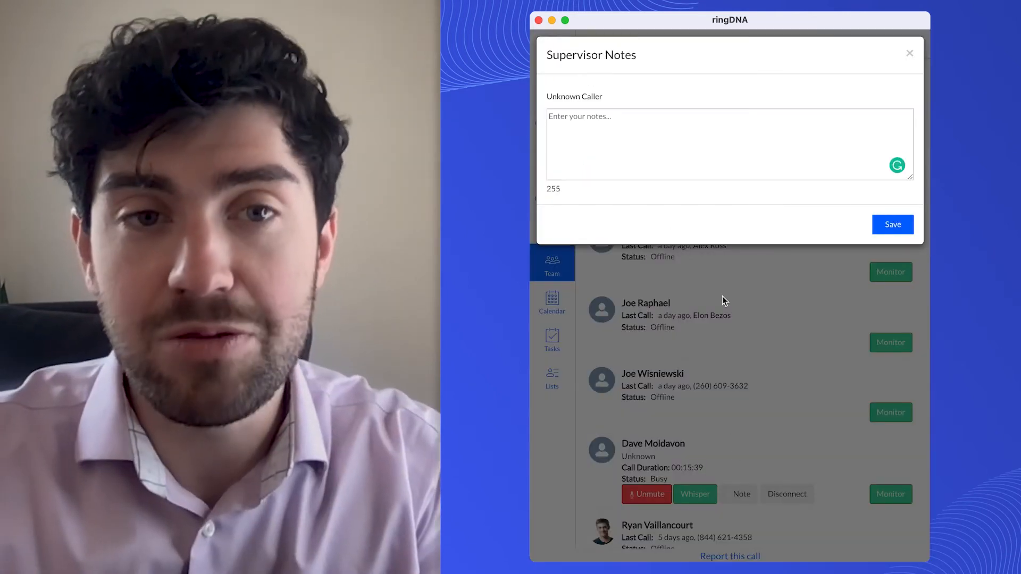
text(YOu did a grea)
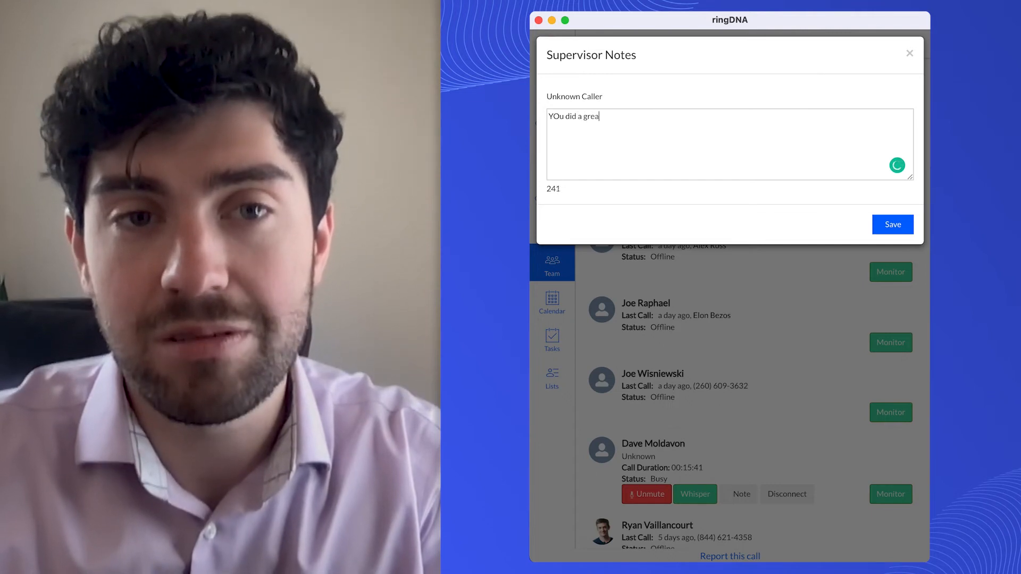
text(t job)
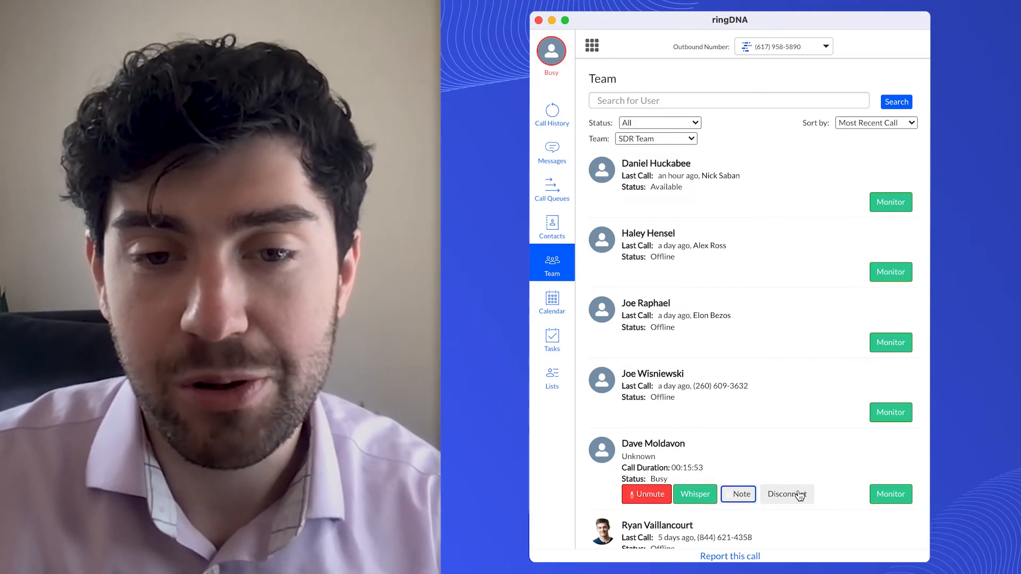
- Disconnect from the monitored call and switch Monitor on for an offline SDR user
click(786, 494)
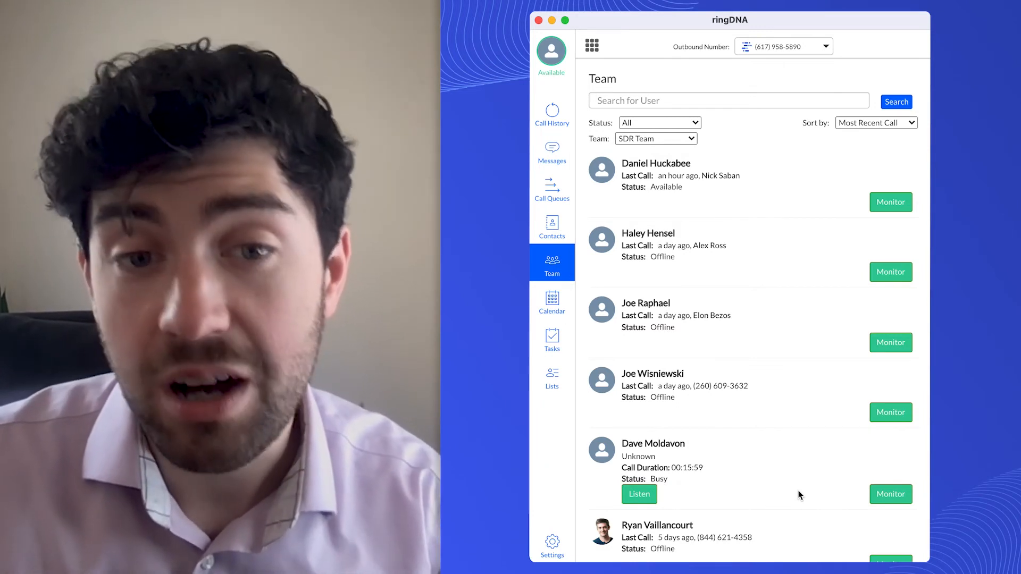
mouse_move(890, 433)
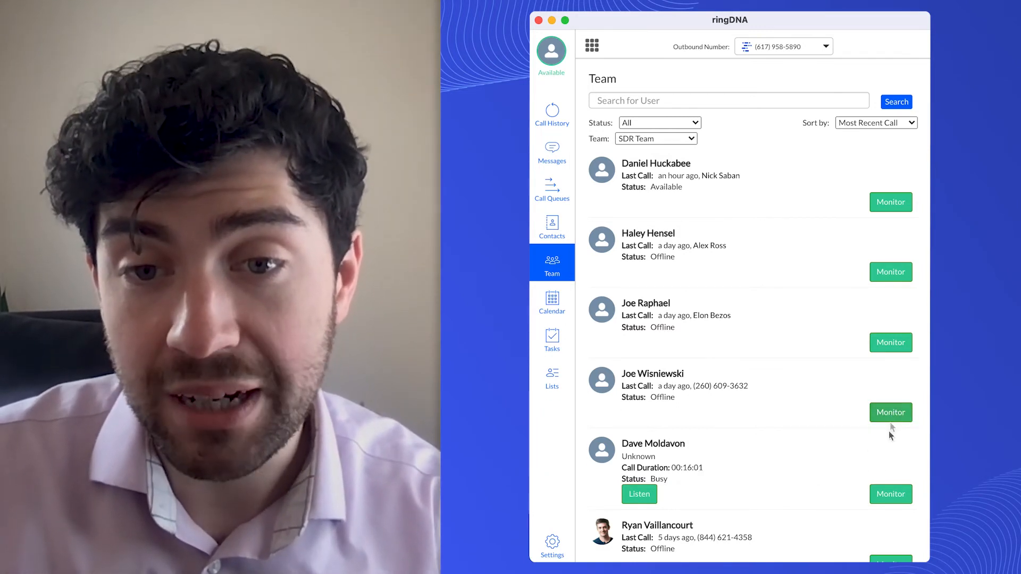
scroll(down, 3)
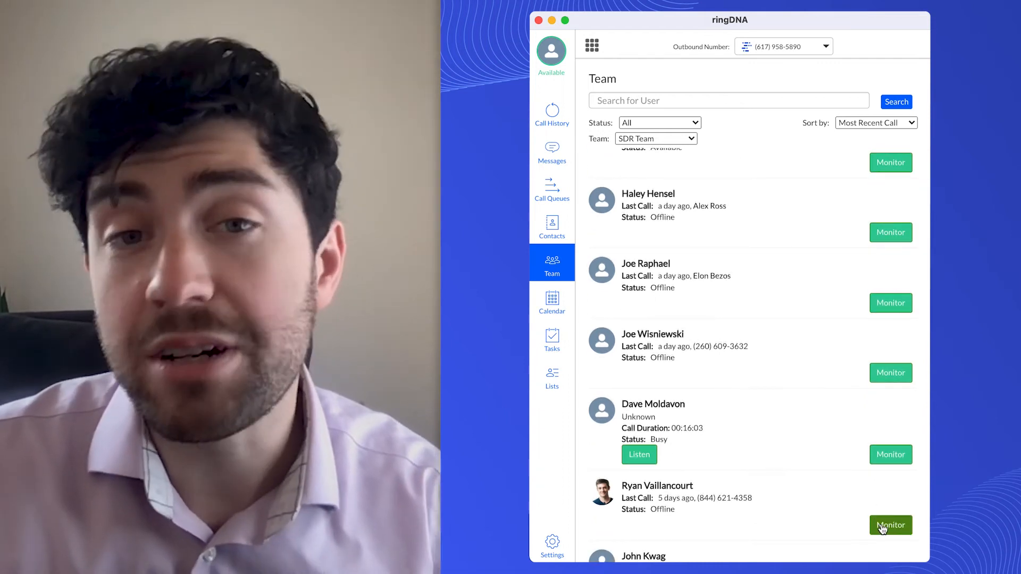
click(890, 526)
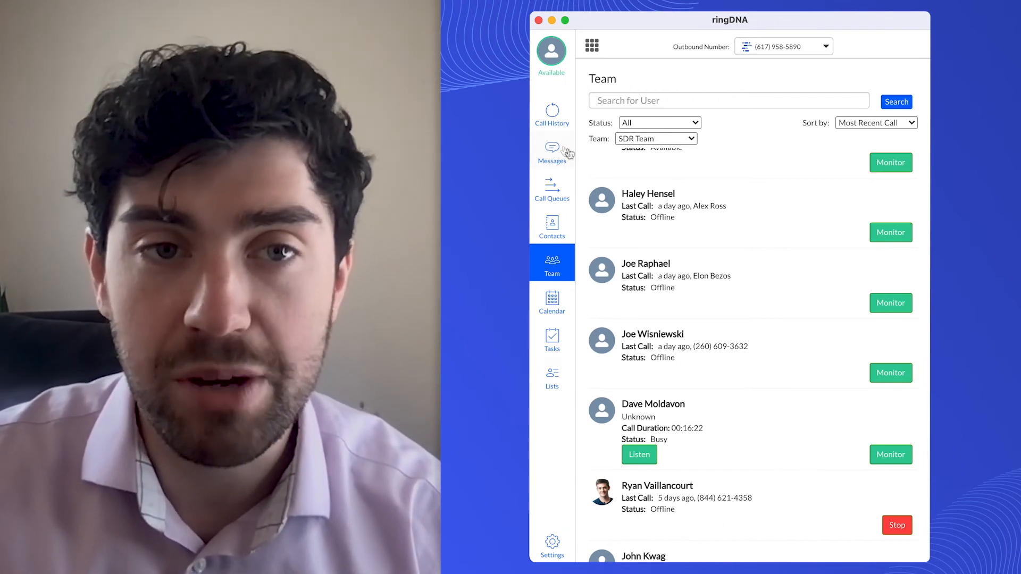
mouse_move(551, 331)
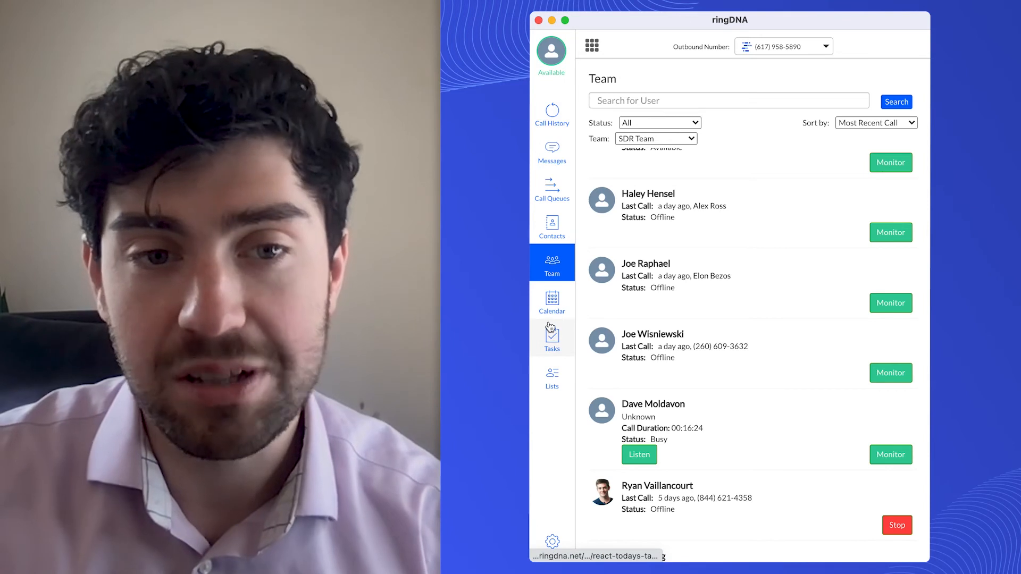